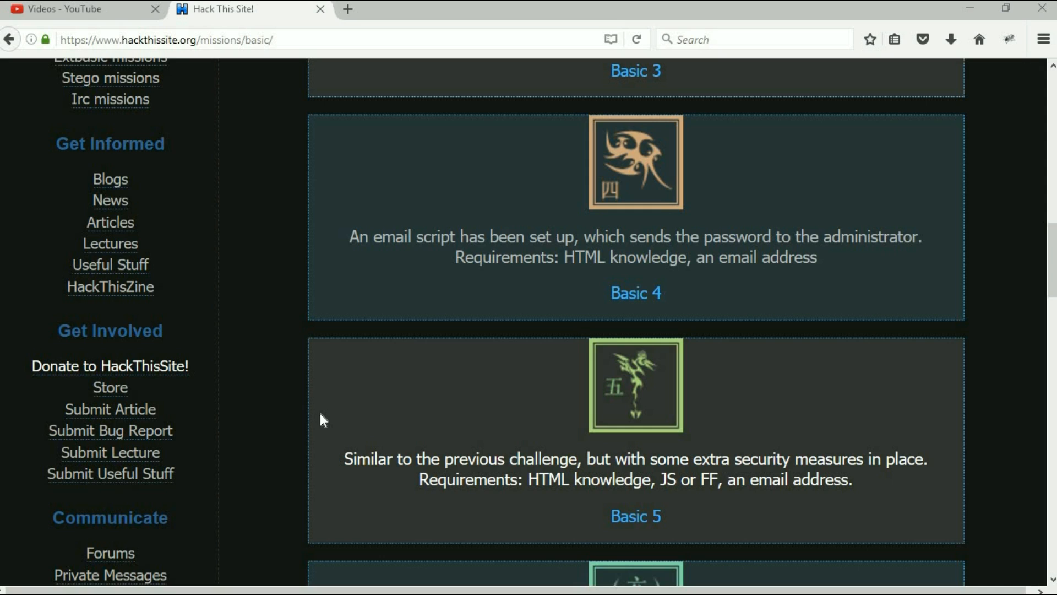
mouse_move(613, 526)
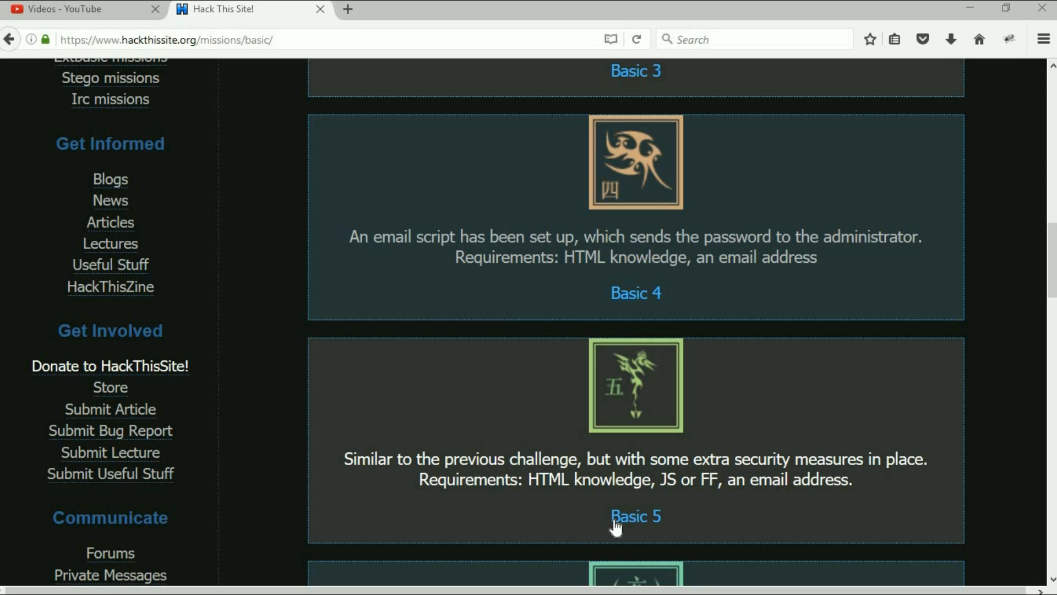
- Select the 'Basic 5' link on the Basic missions list
left_click(634, 516)
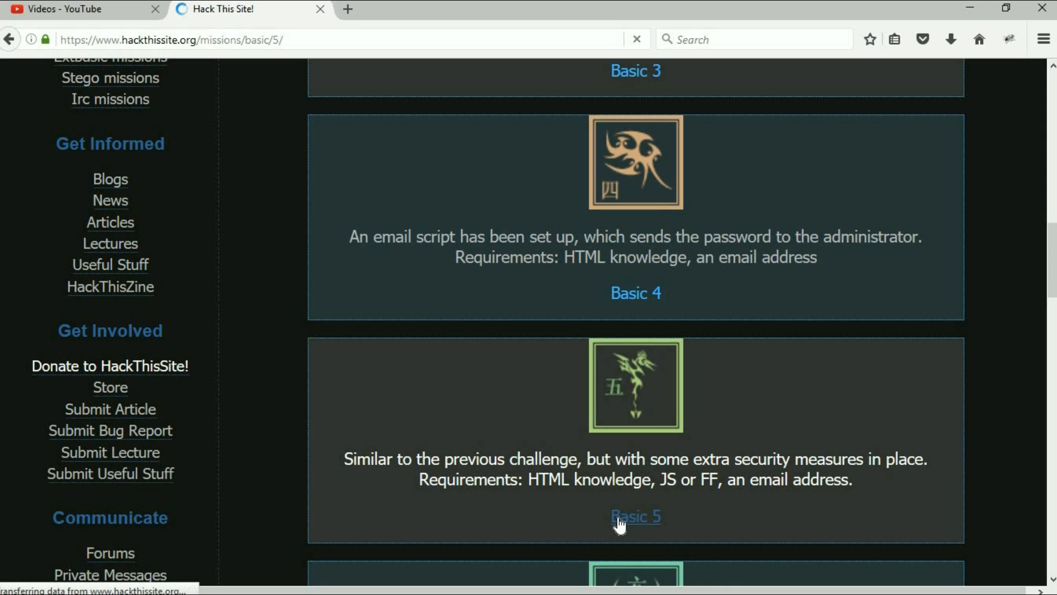
- Let the Level 5 page load and scroll down to the Send-password button and Password box
left_click(634, 517)
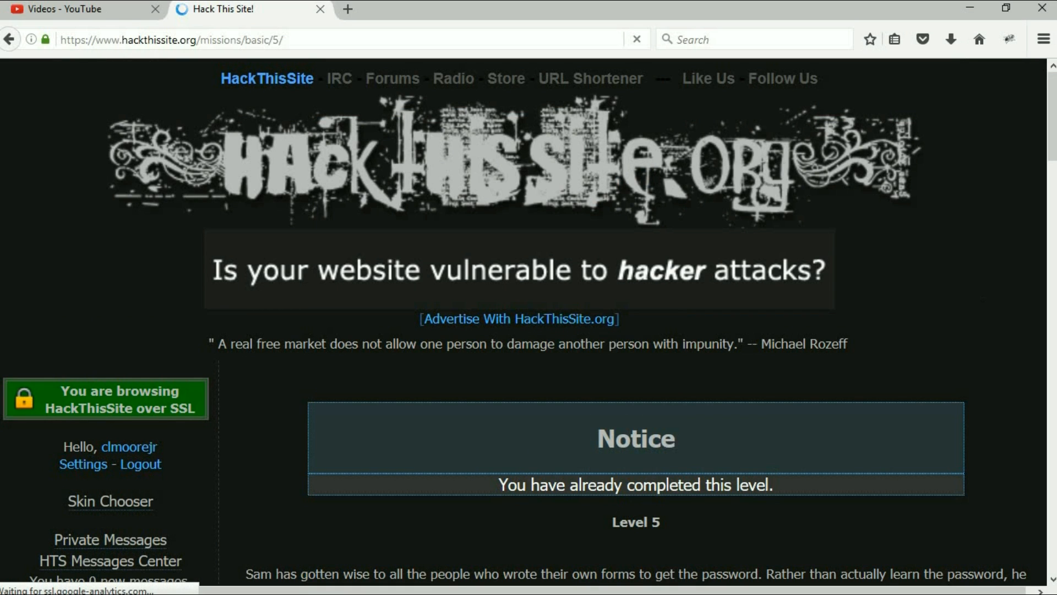
scroll("down", 3)
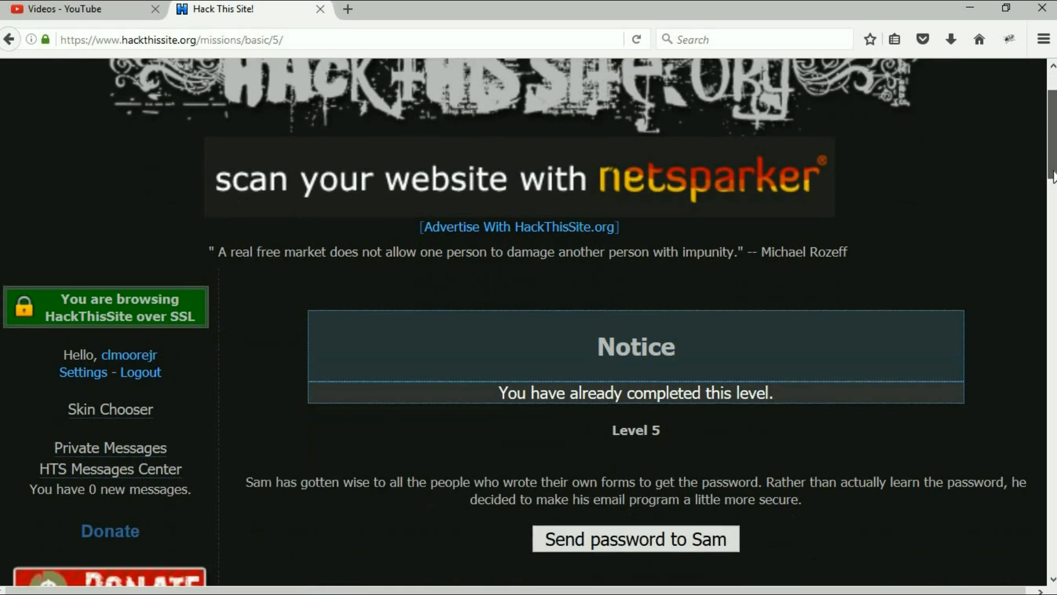
scroll("down", 3)
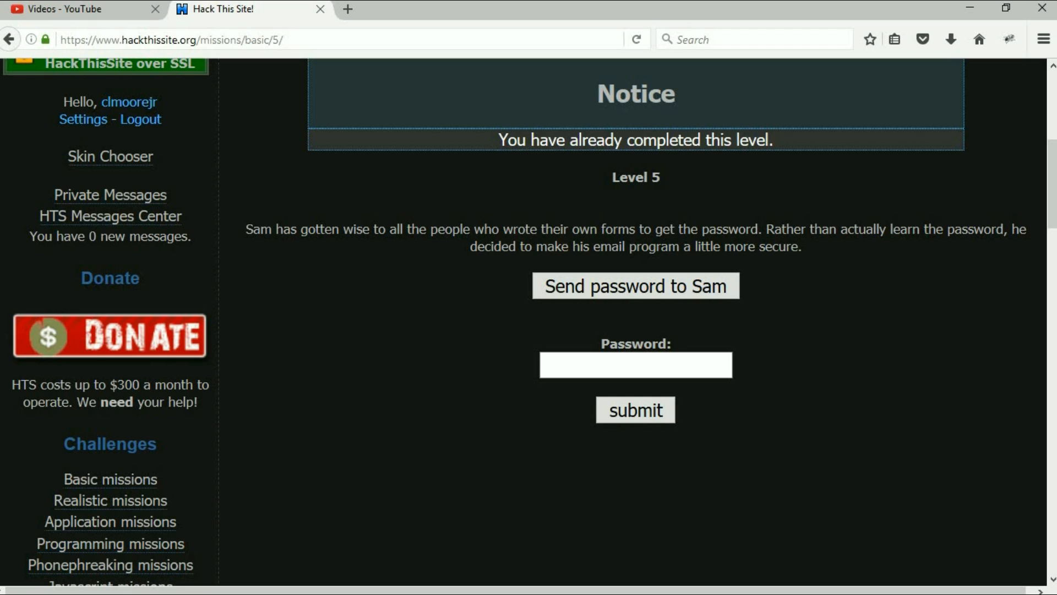
mouse_move(802, 210)
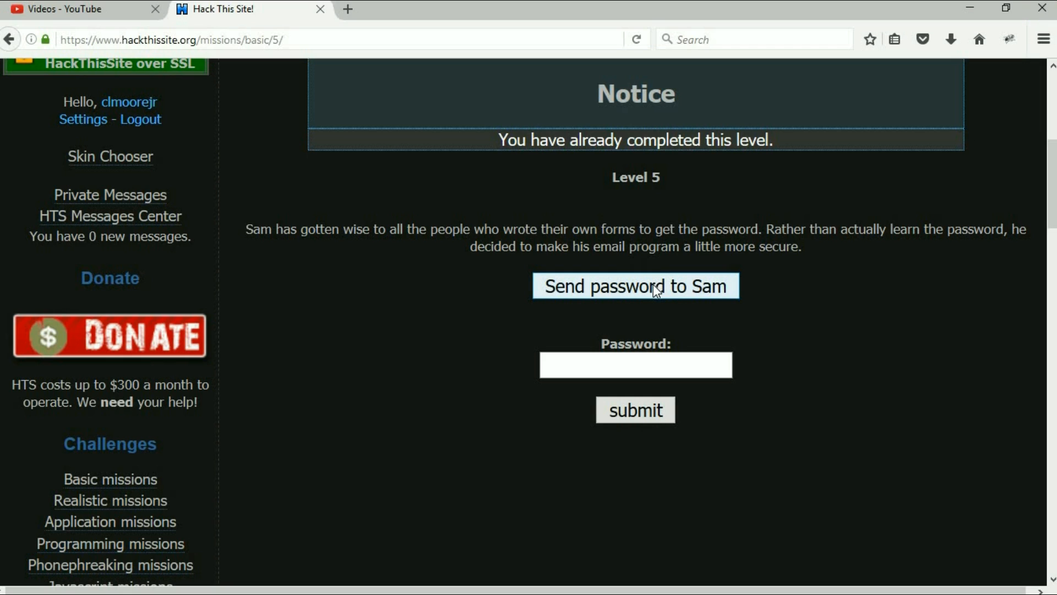
right_click(654, 290)
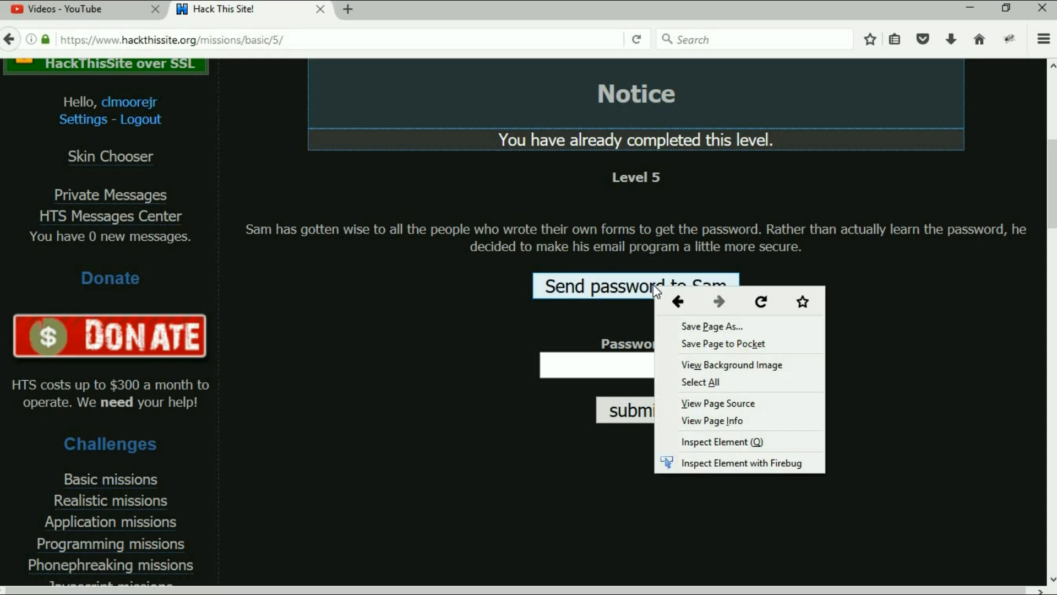
left_click(734, 448)
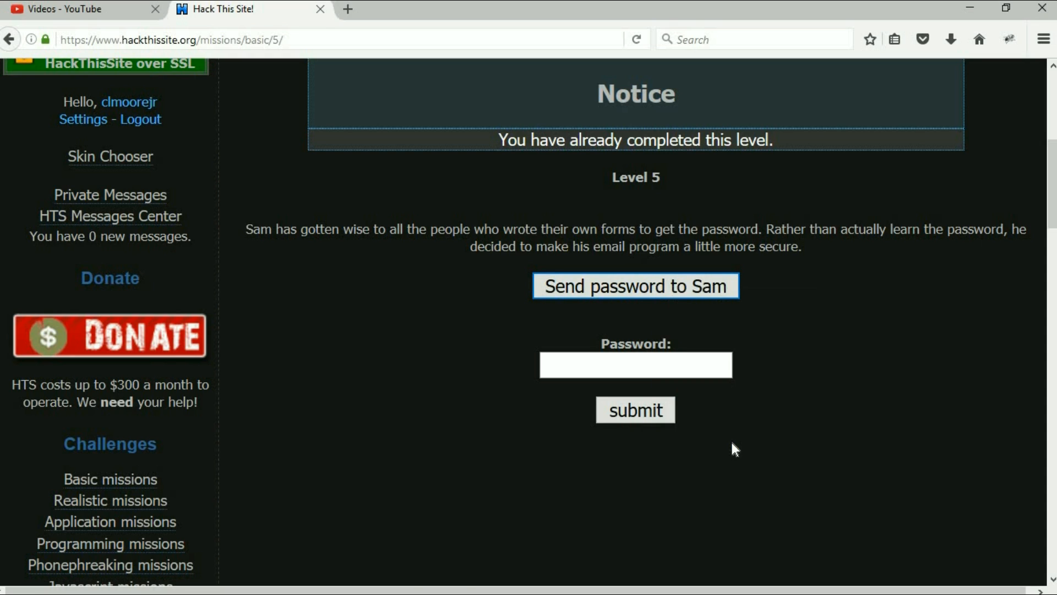
key("F12")
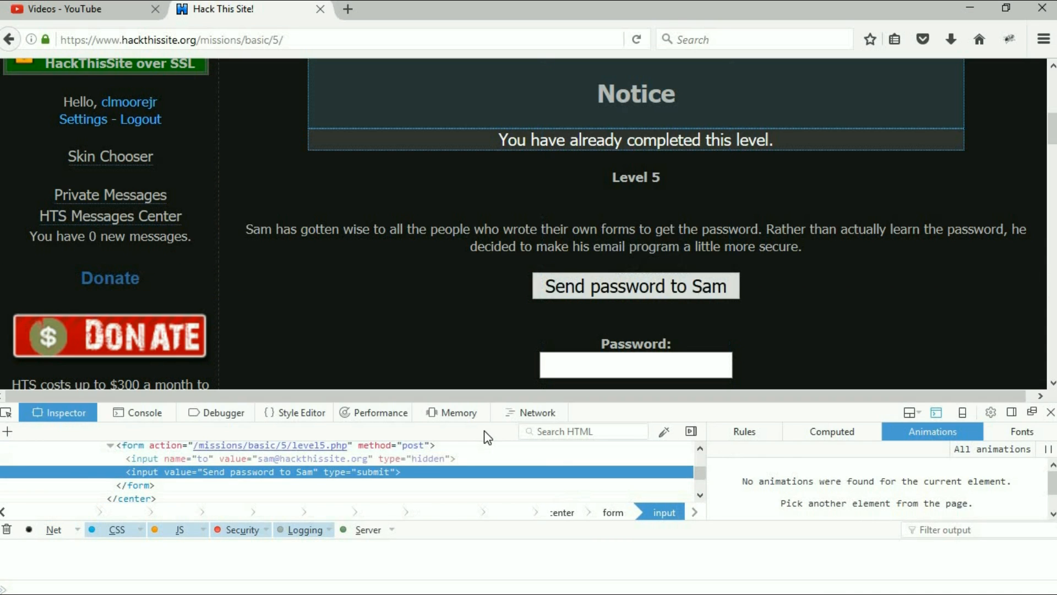
mouse_move(174, 472)
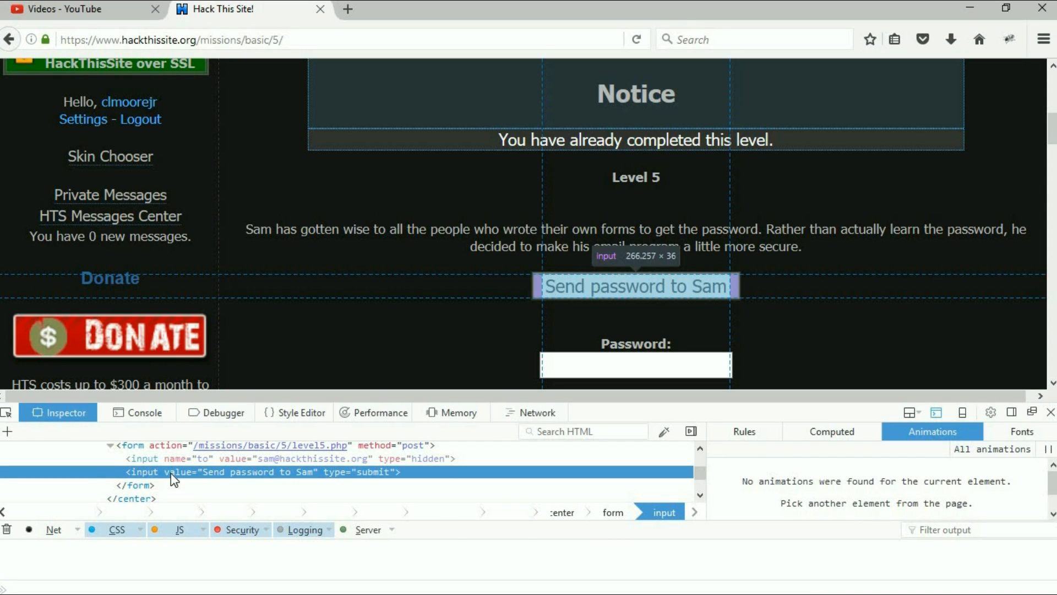
mouse_move(270, 445)
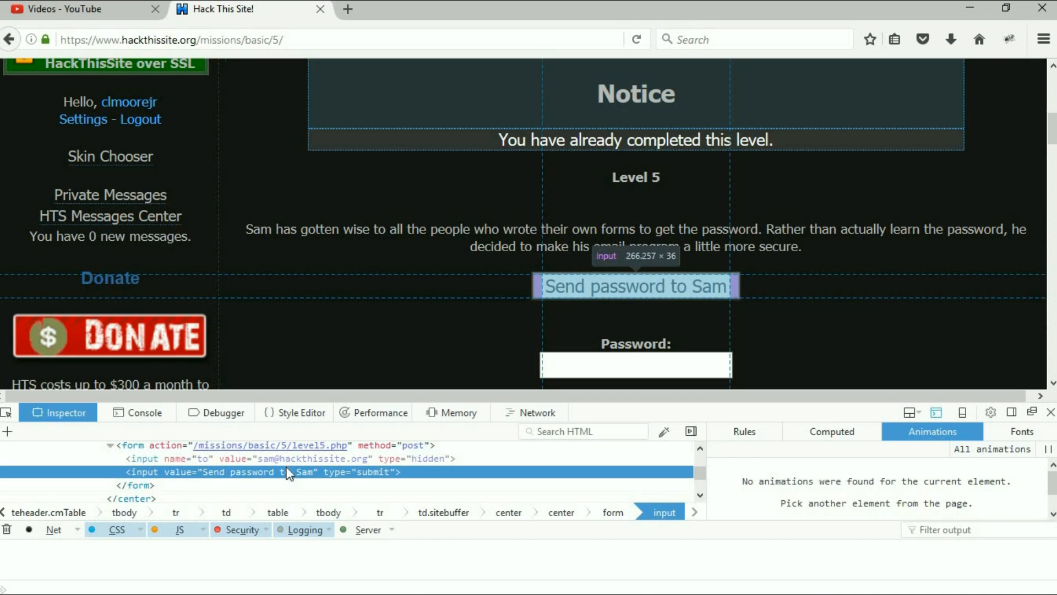
mouse_move(251, 462)
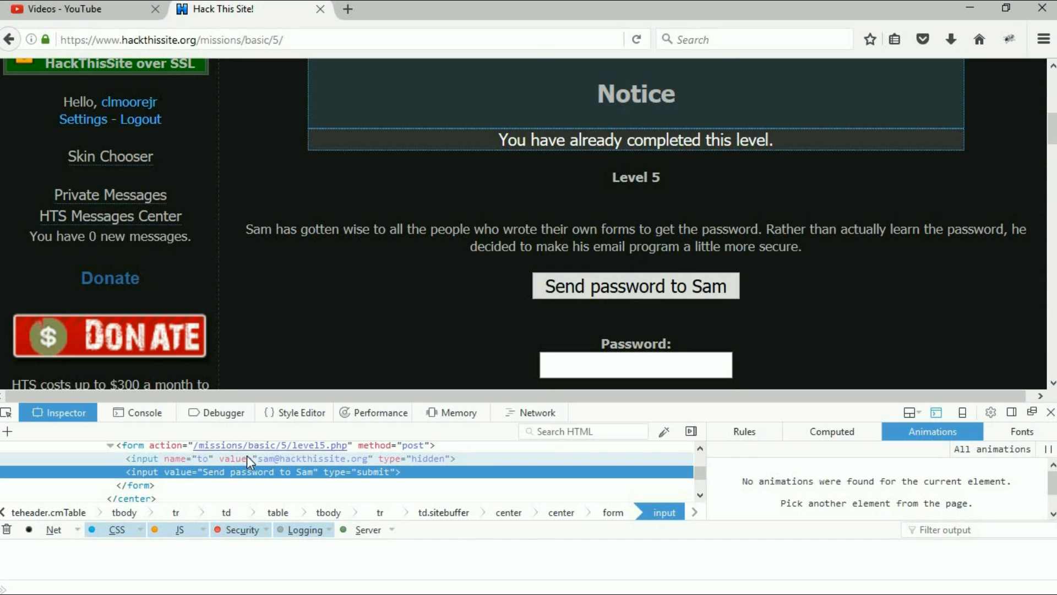
mouse_move(336, 465)
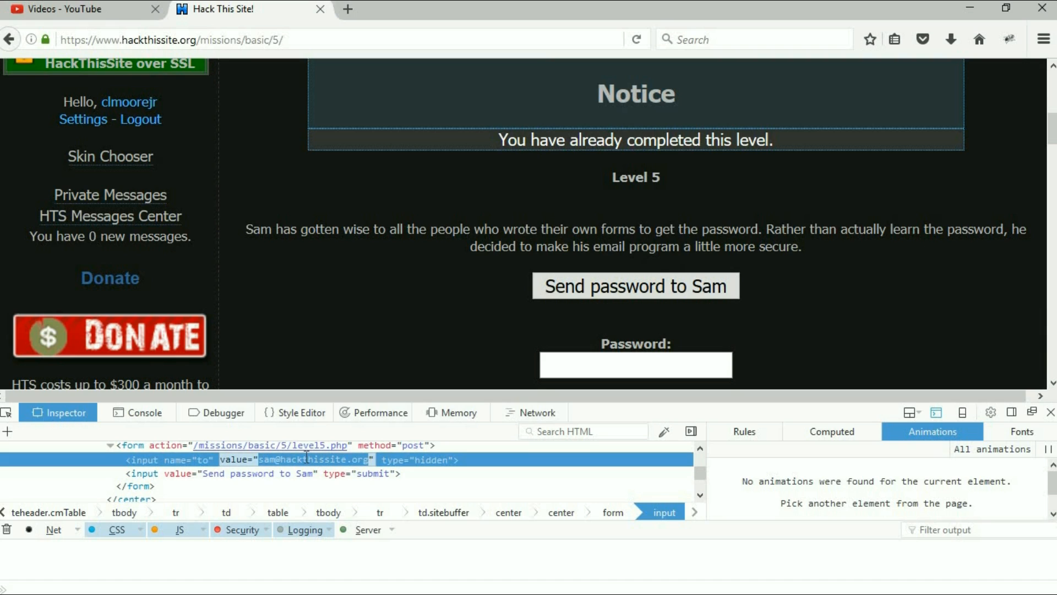
type("mal3k\"")
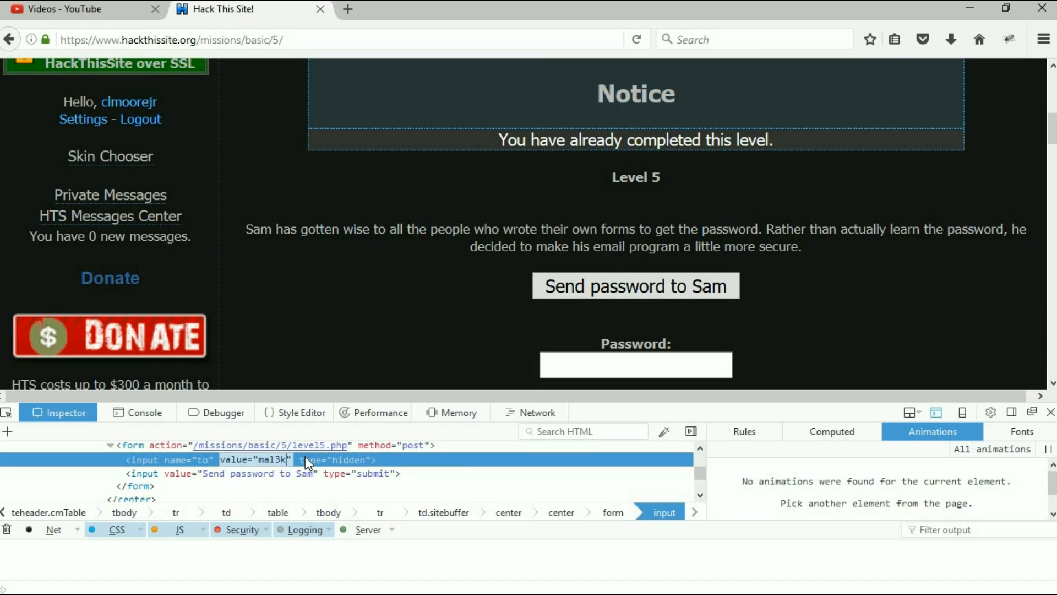
type("@me.com")
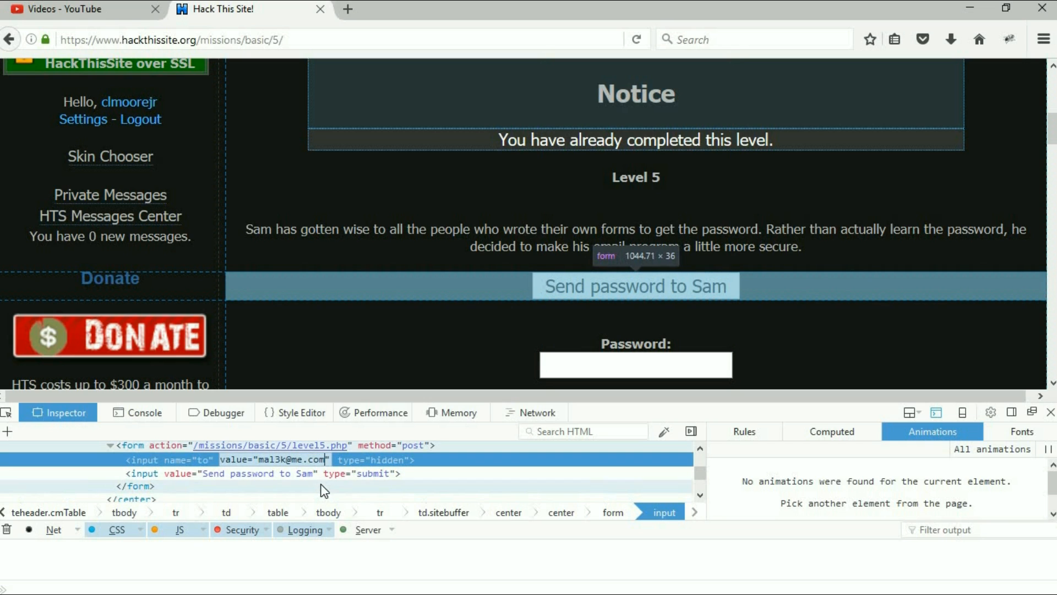
left_click(612, 511)
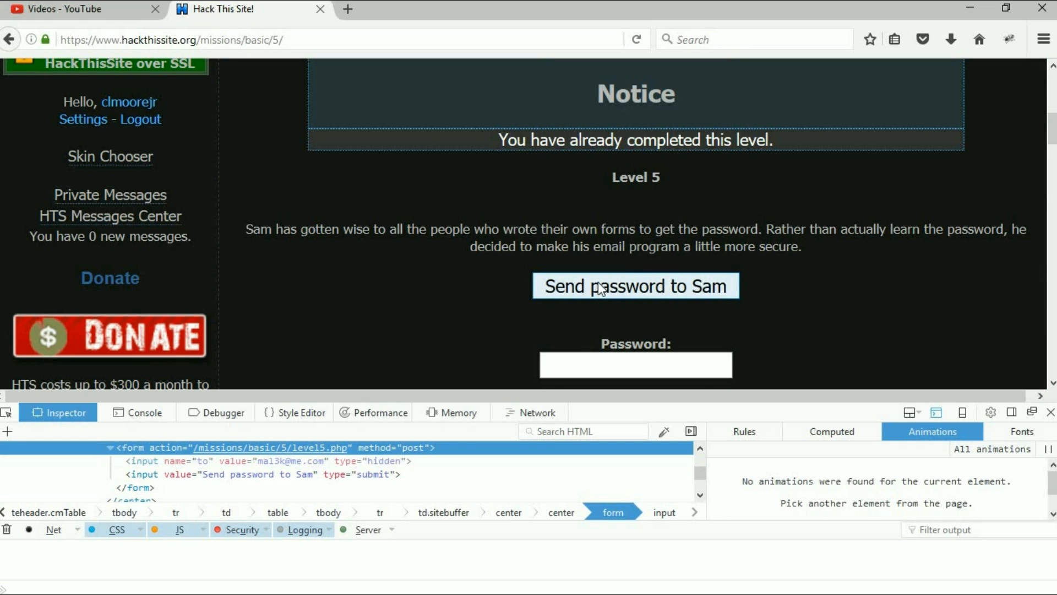
- Submit the altered send-password form and scroll down to the Password field again
left_click(634, 285)
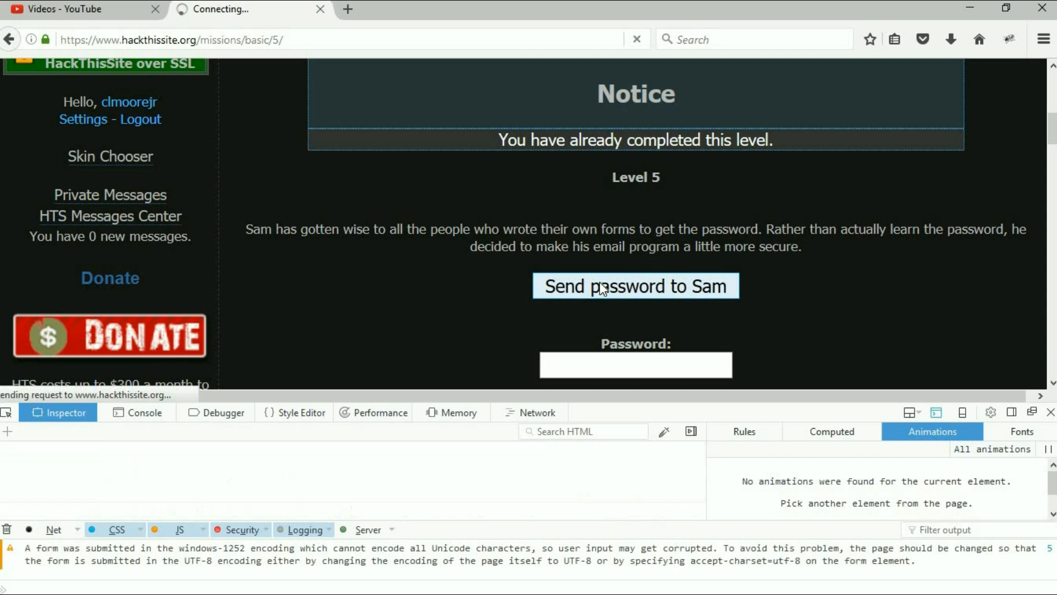
left_click(634, 286)
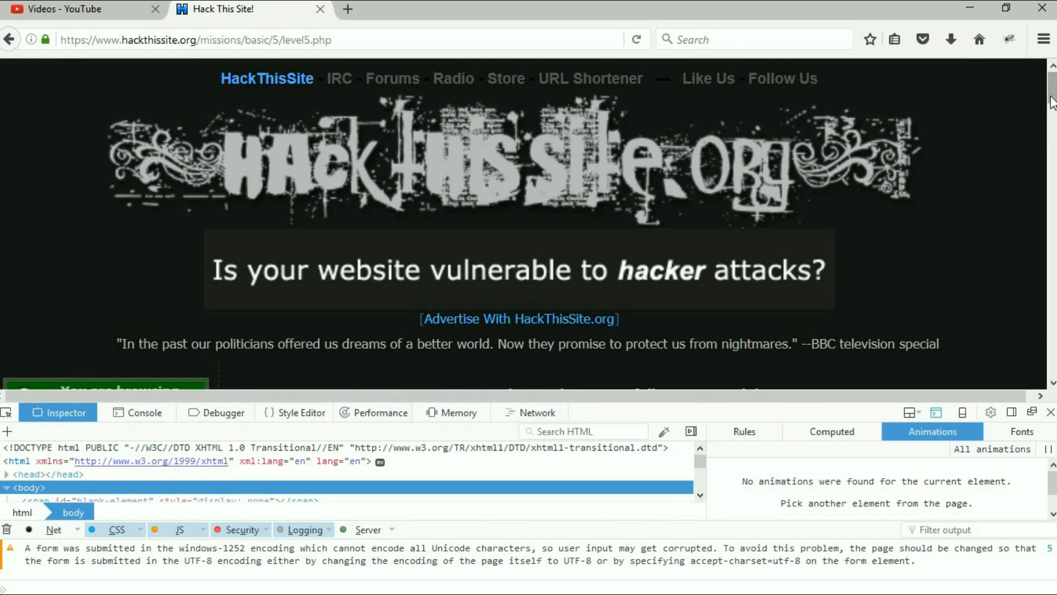
scroll("down", 3)
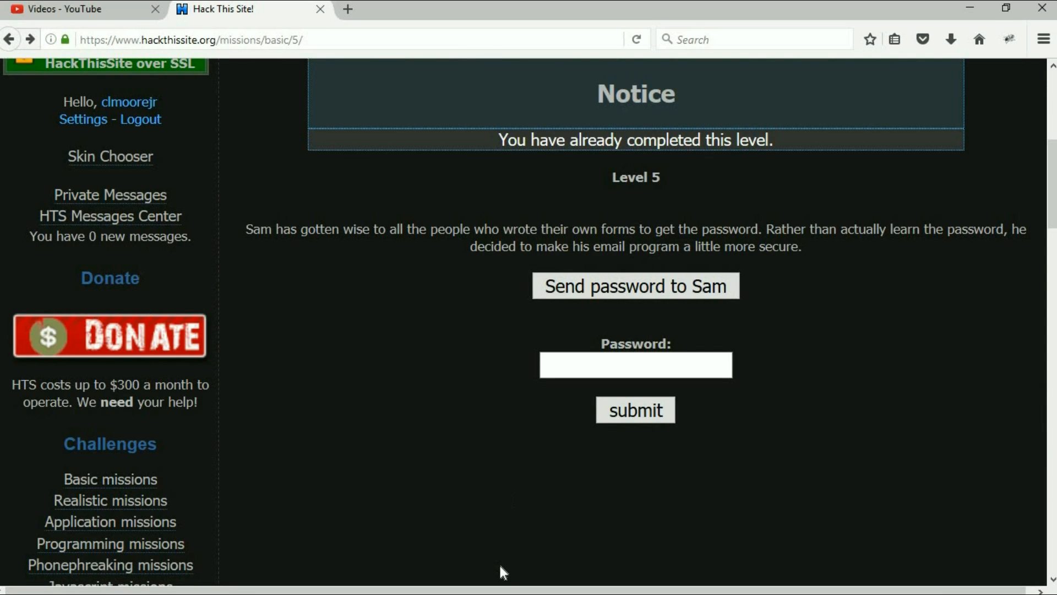
mouse_move(703, 588)
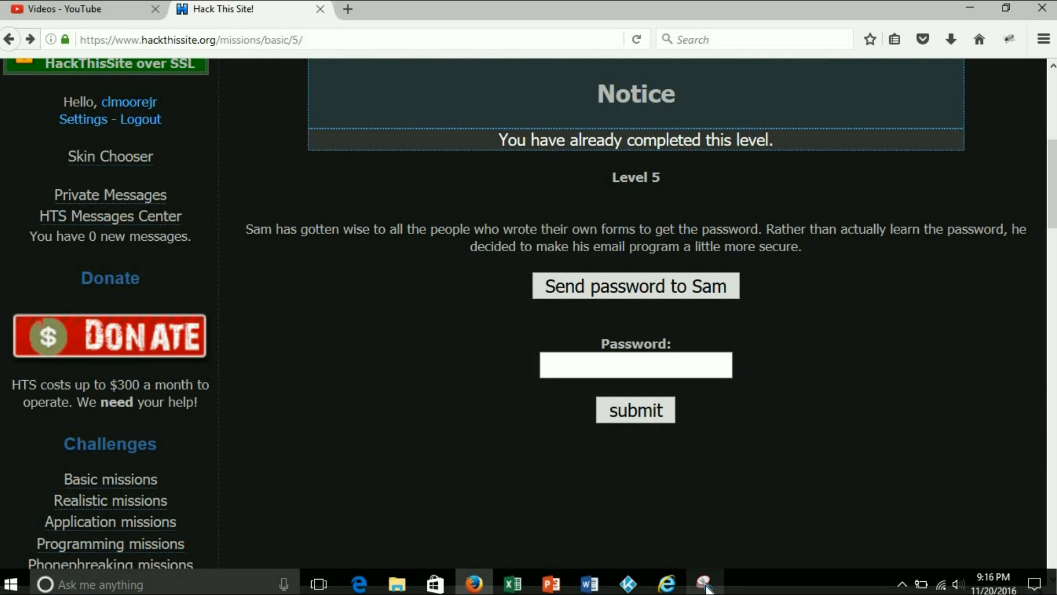
left_click(705, 581)
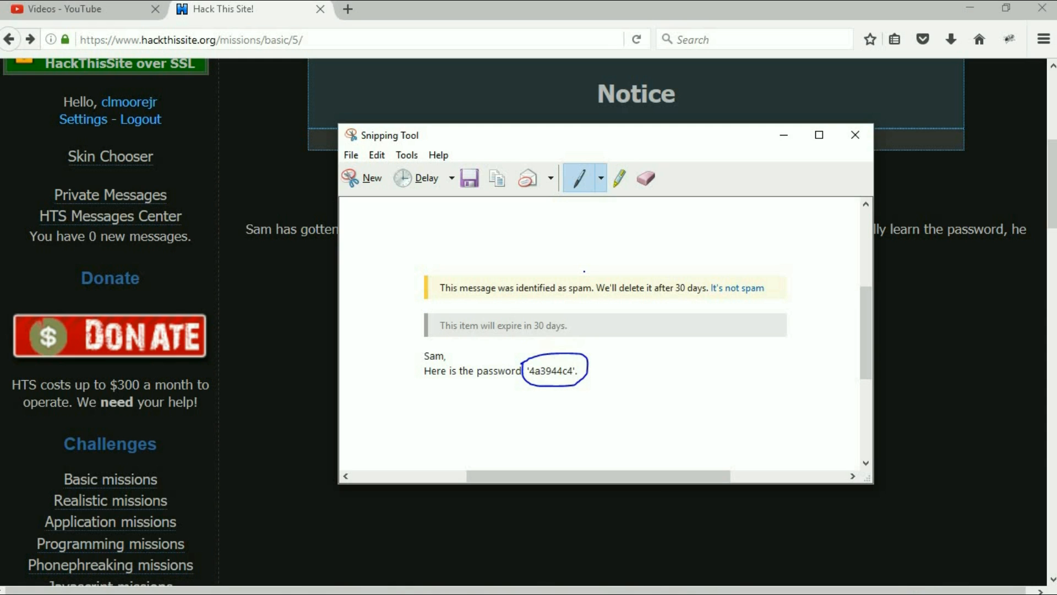
mouse_move(730, 142)
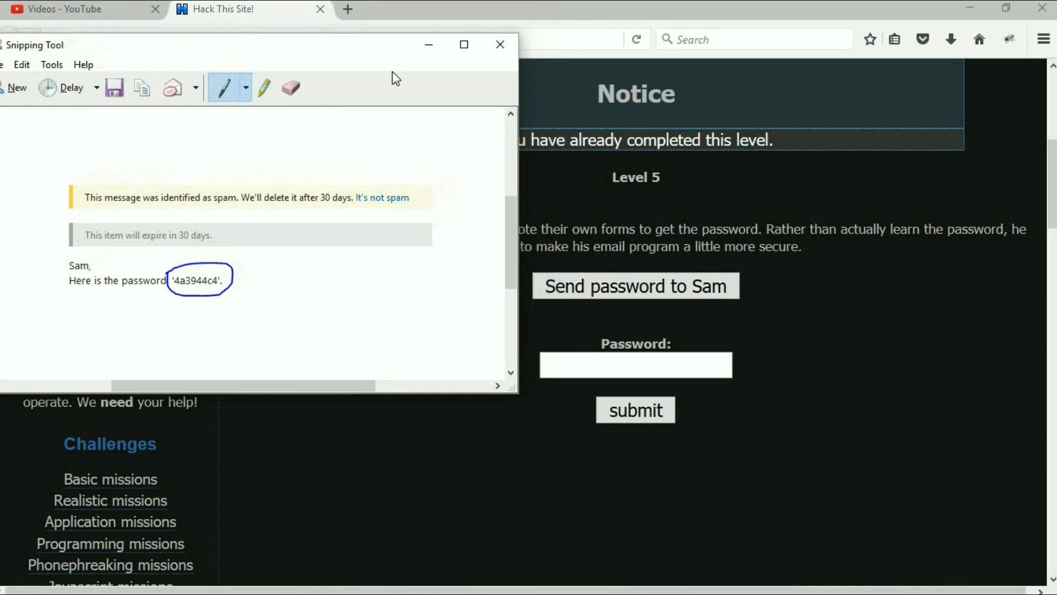
left_click(635, 365)
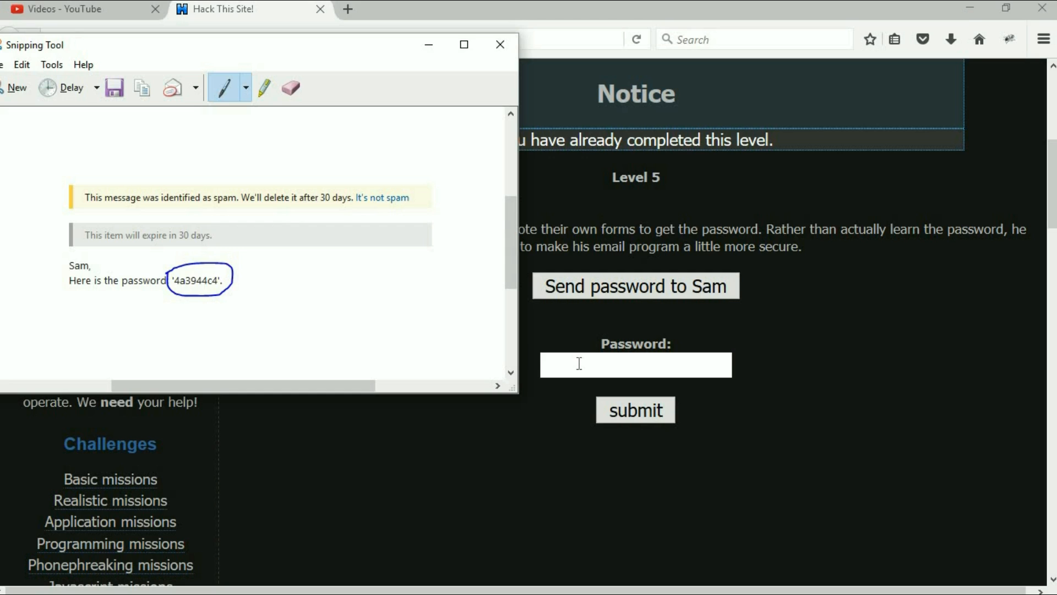
left_click(499, 44)
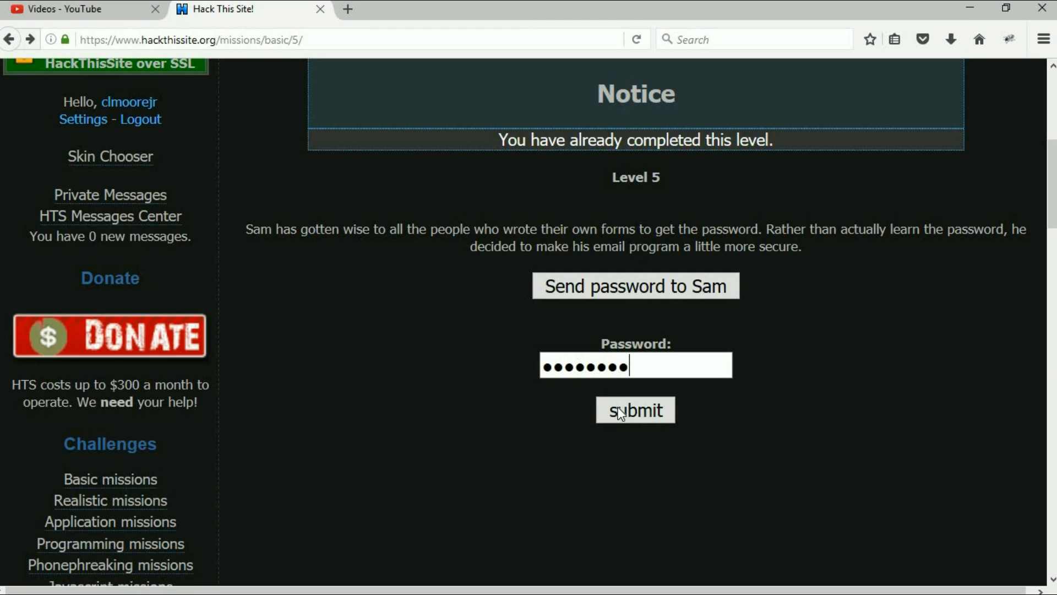
left_click(633, 410)
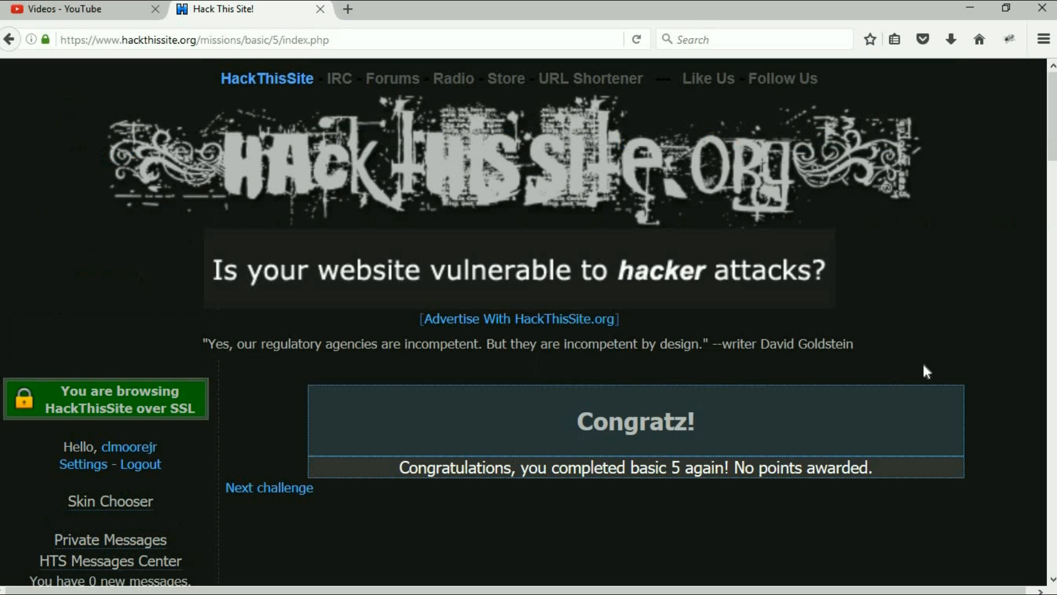
scroll("down", 3)
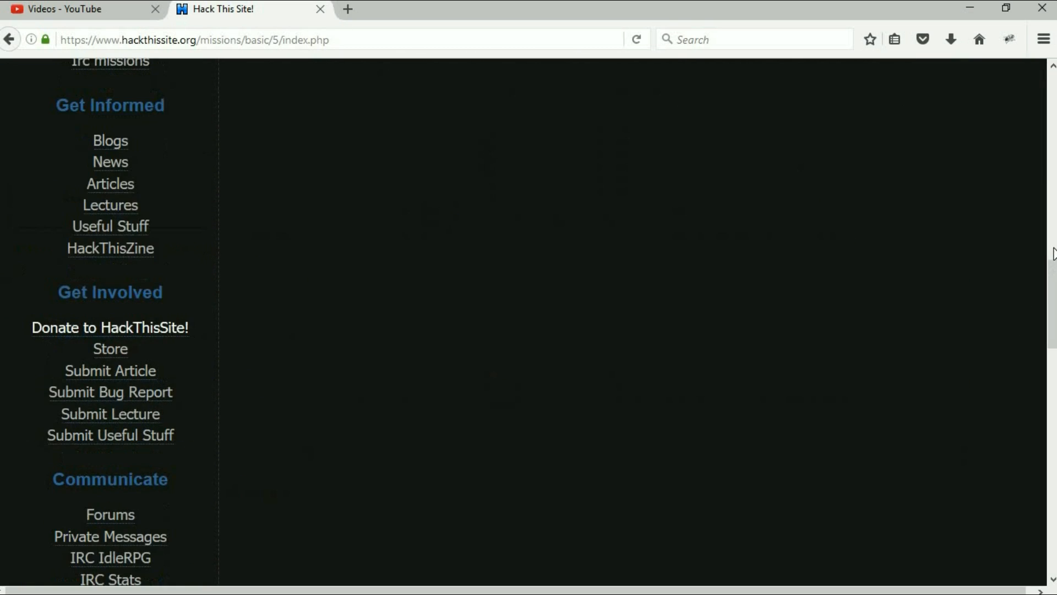
scroll("up", 3)
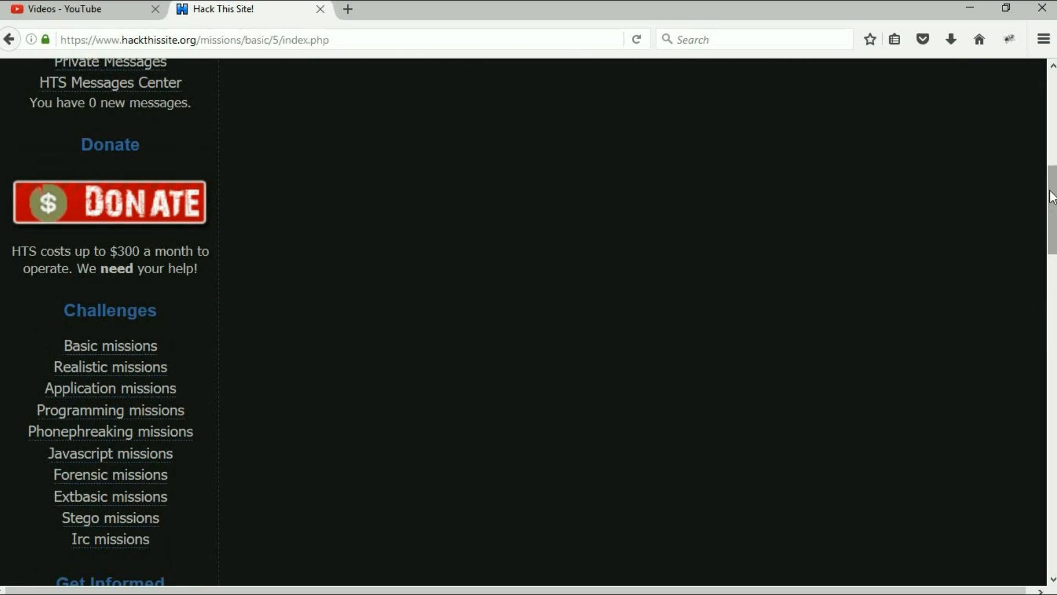
scroll("up", 3)
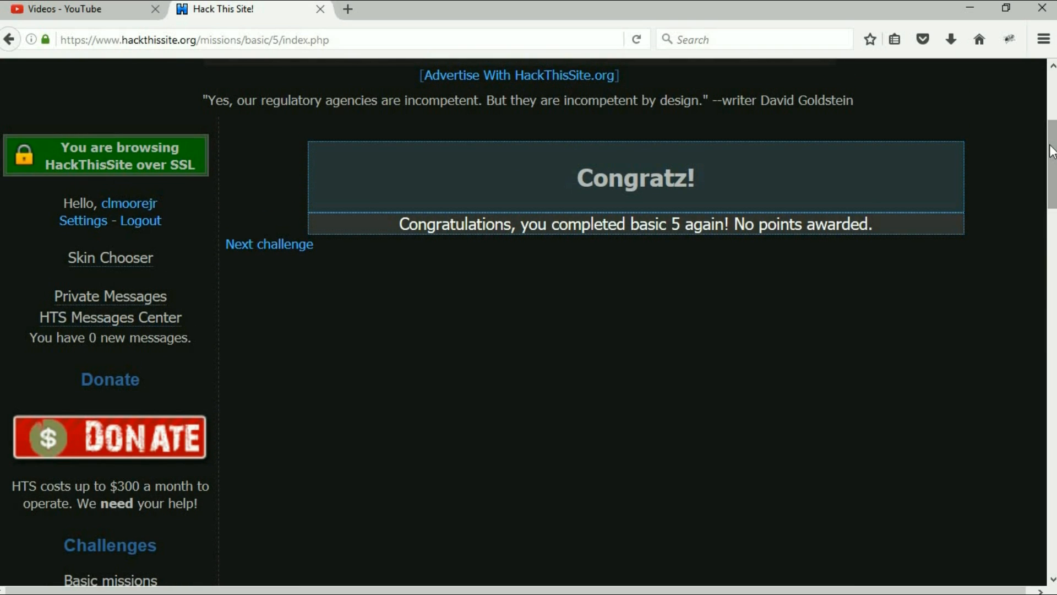
scroll("down", 3)
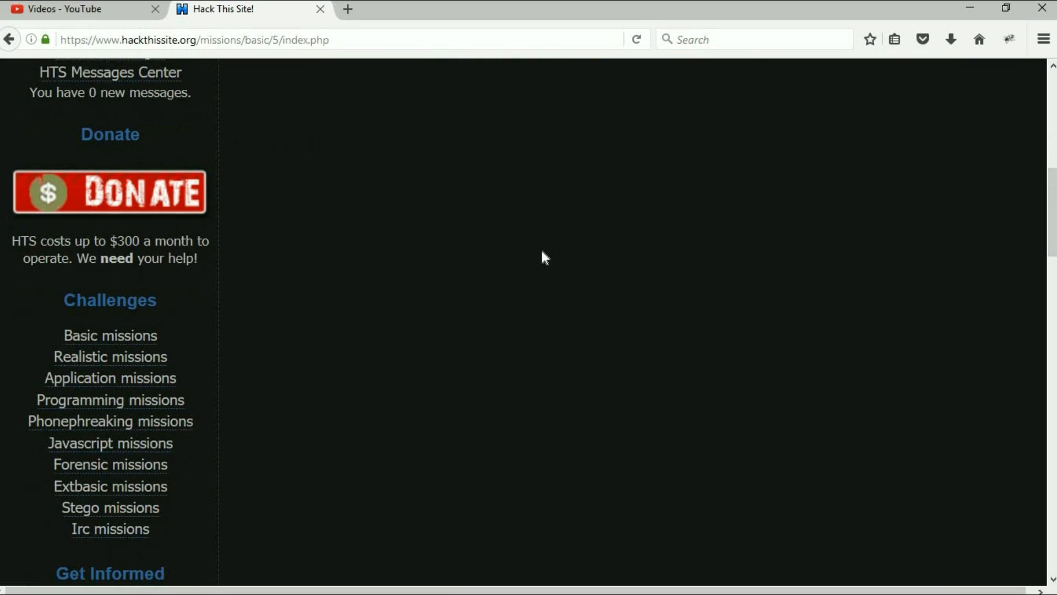
left_click(109, 335)
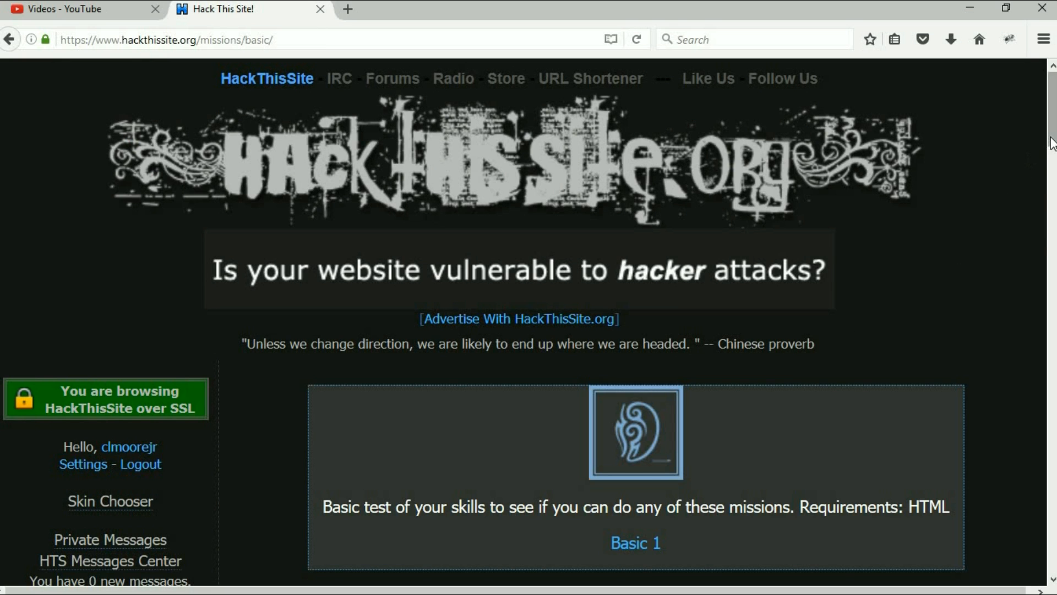
- Scroll the missions list down to Basic 11 and back, then restore Firefox down
scroll("down", 3)
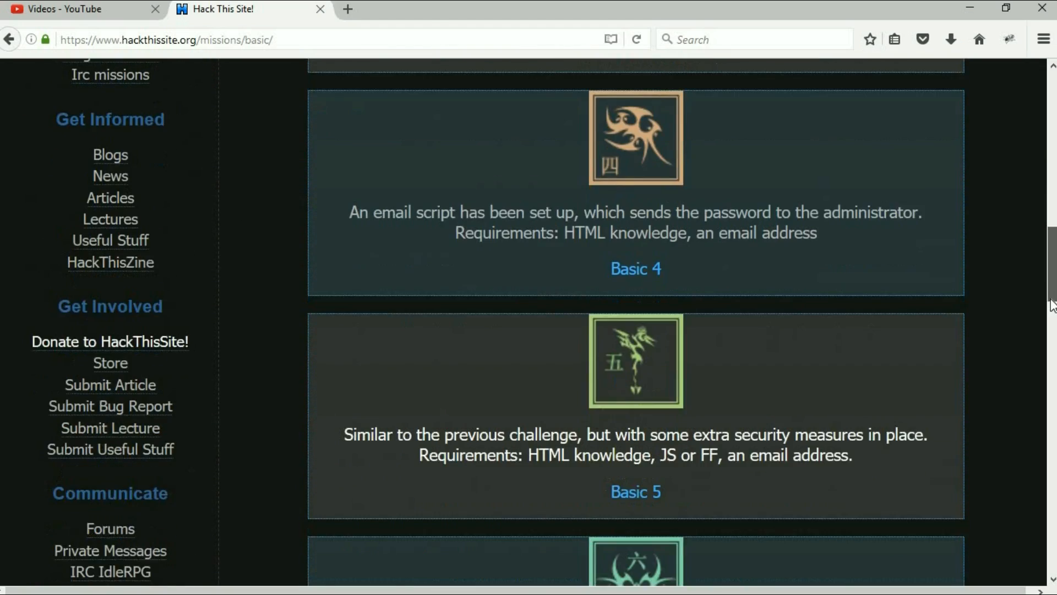
scroll("down", 3)
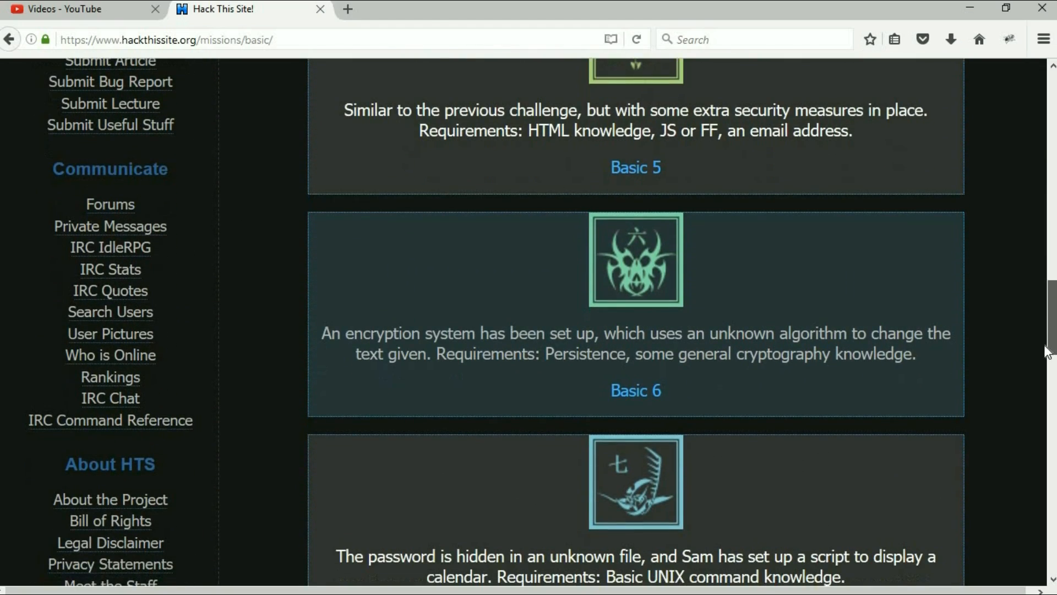
mouse_move(721, 416)
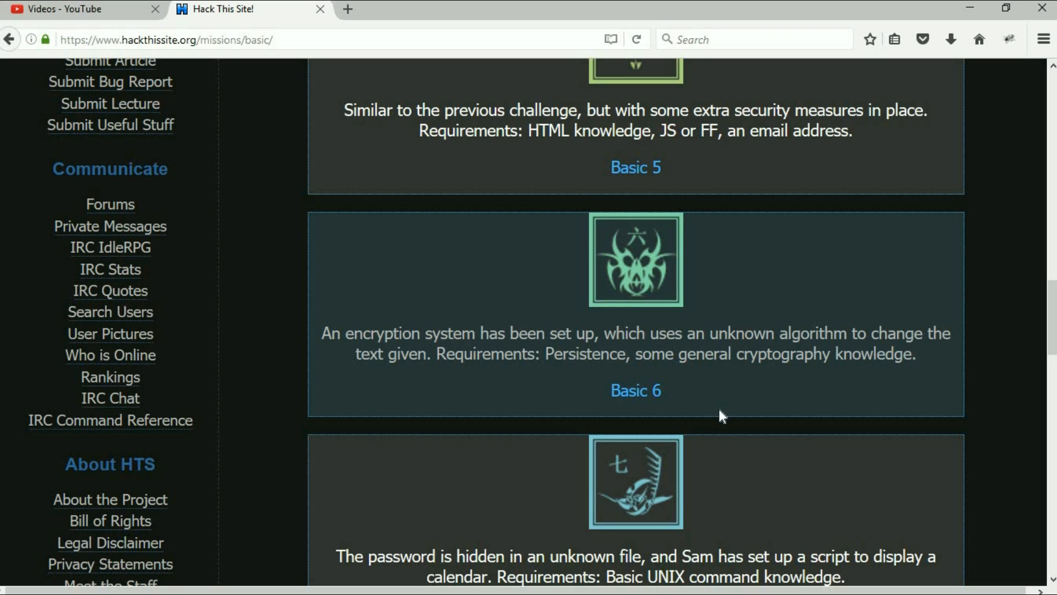
mouse_move(1048, 307)
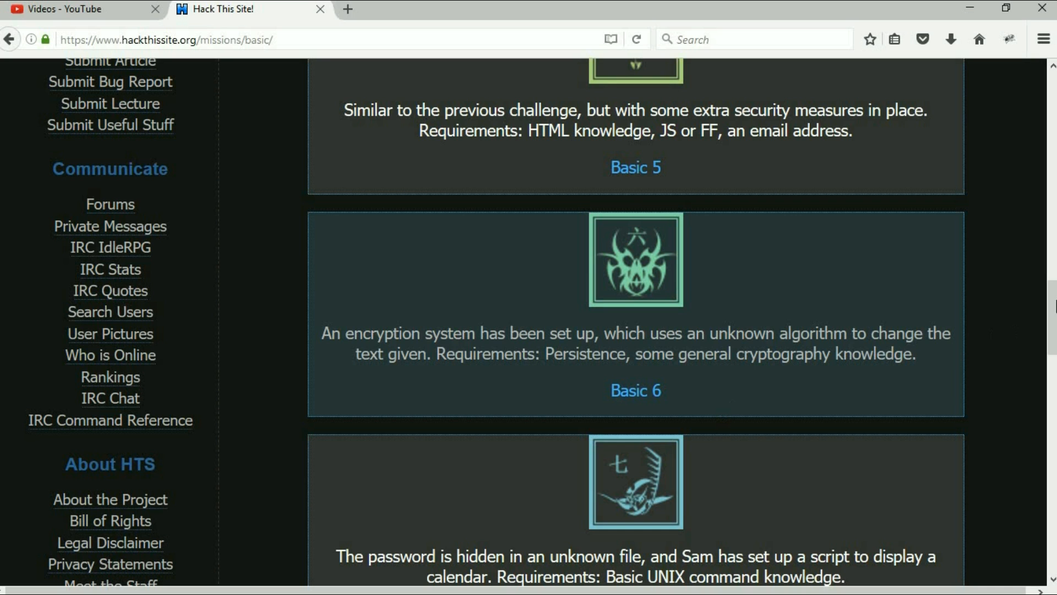
scroll("down", 3)
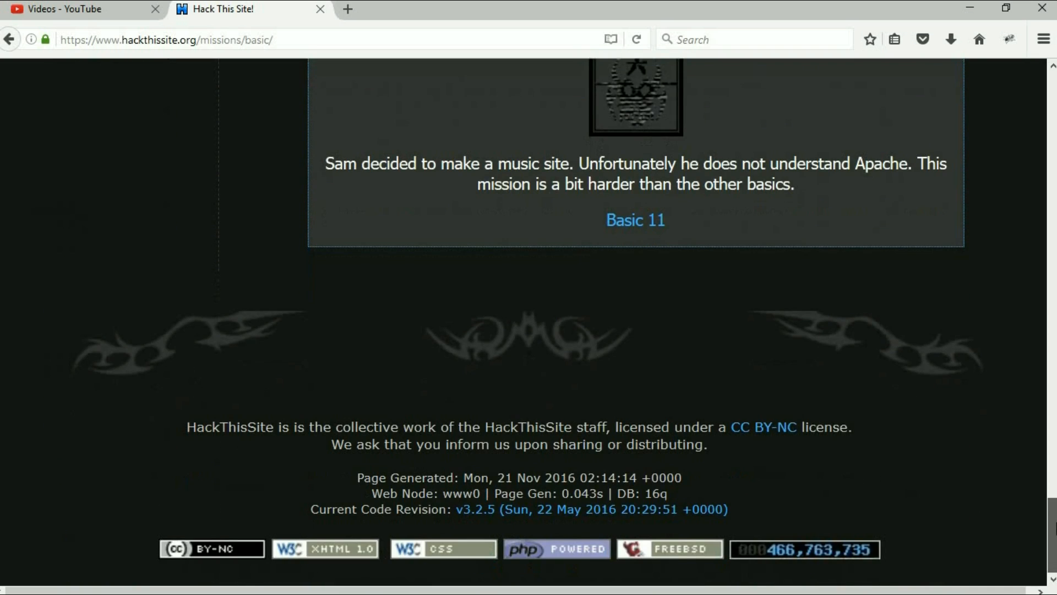
scroll("up", 3)
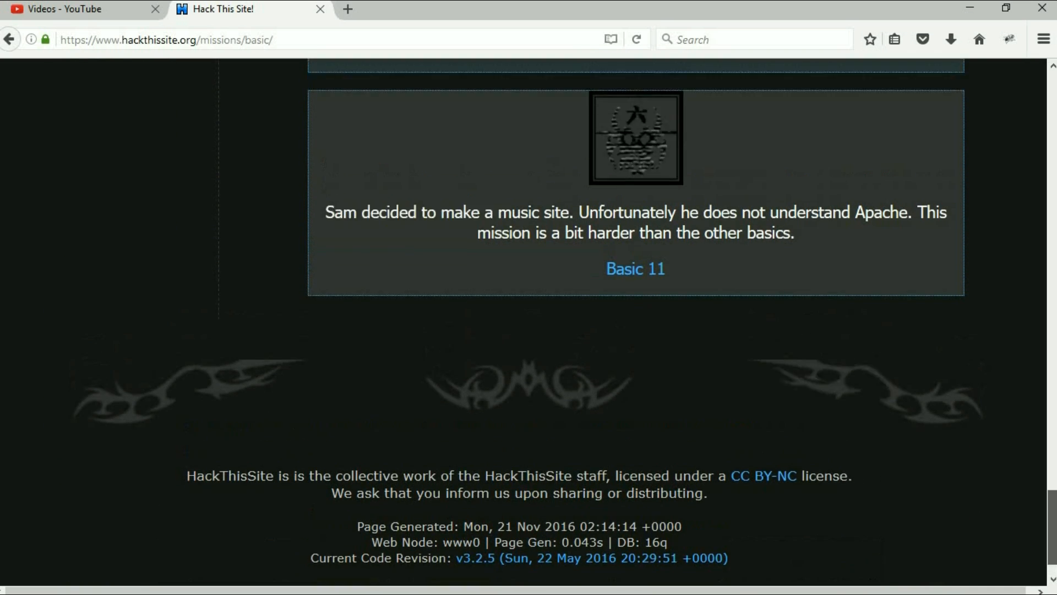
scroll("up", 3)
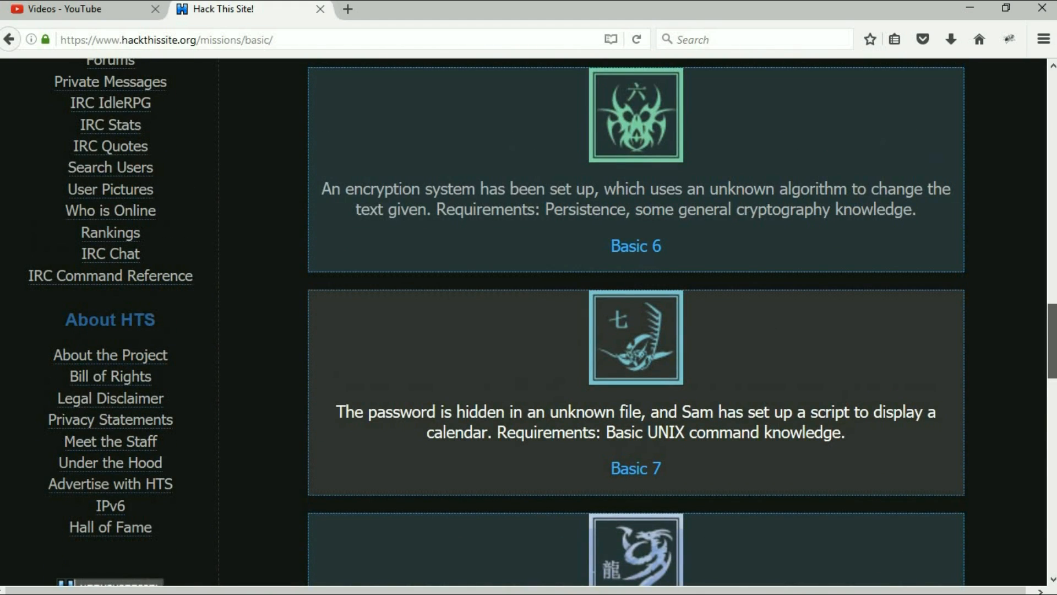
scroll("up", 3)
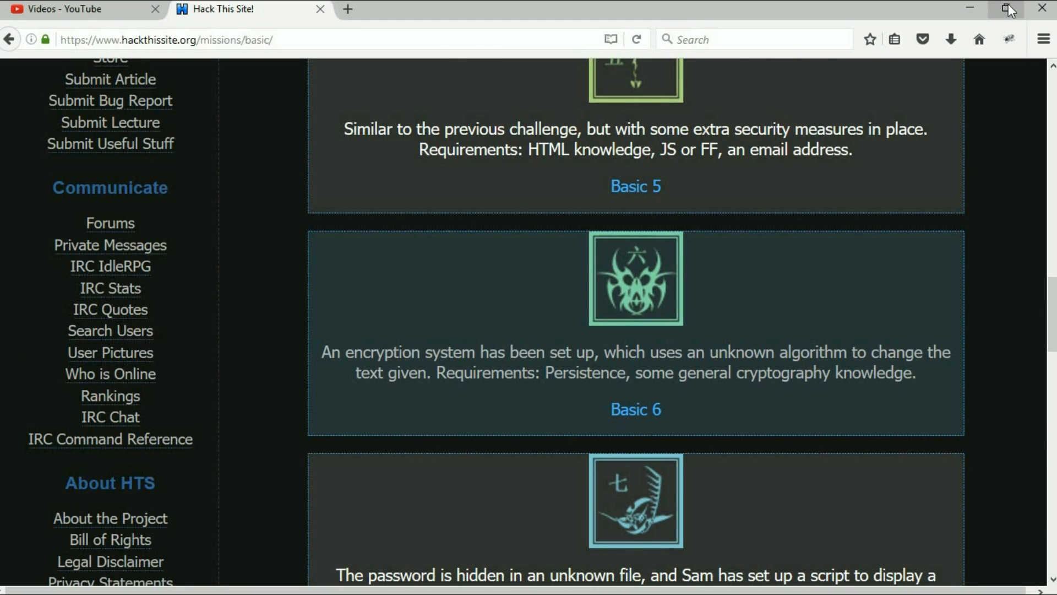
left_click(1009, 10)
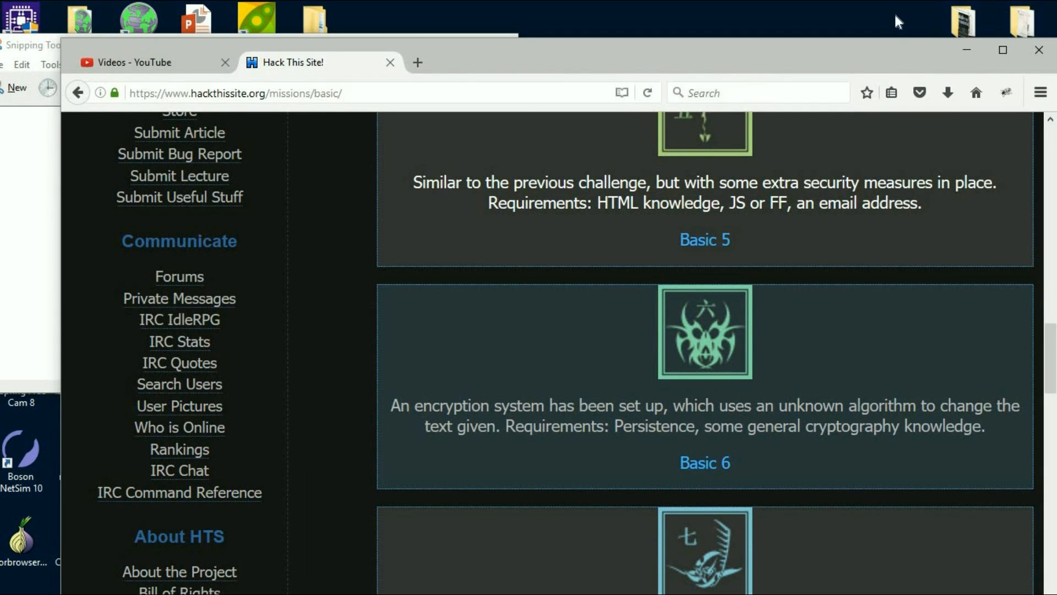